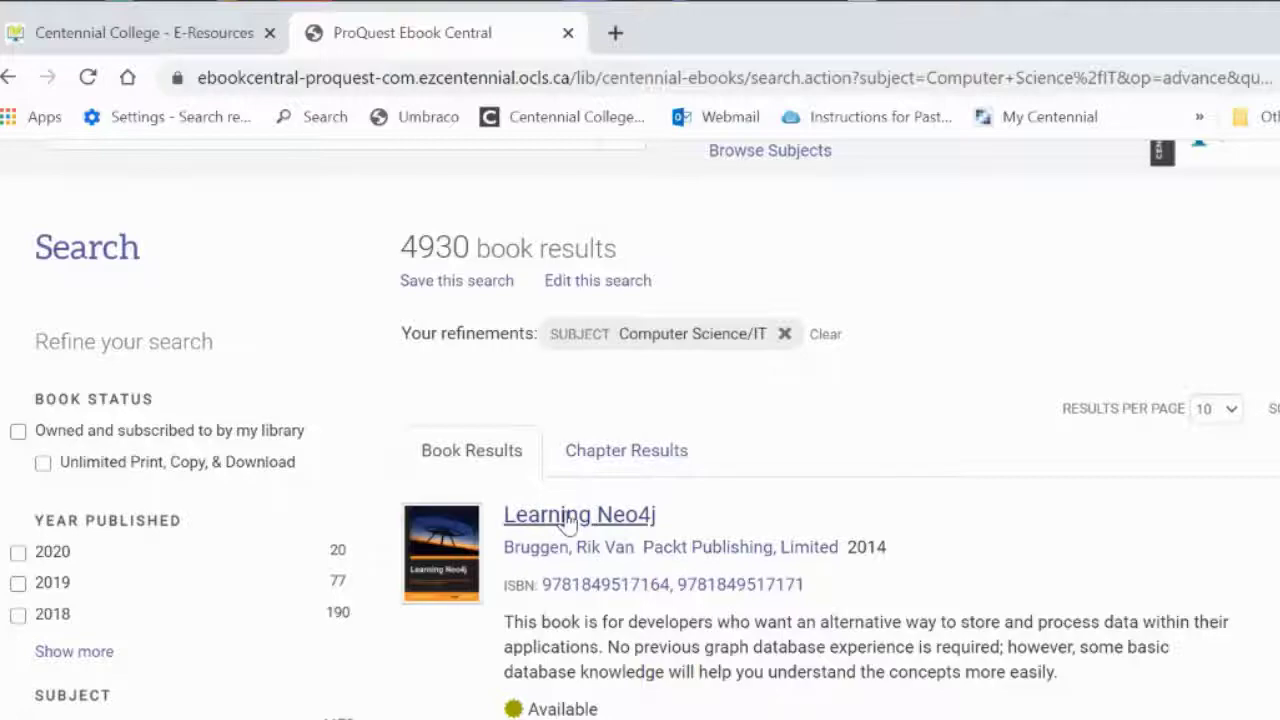
# Step: Sign in with the college credentials and land on the Learning Neo4j details page
pyautogui.click(578, 514)
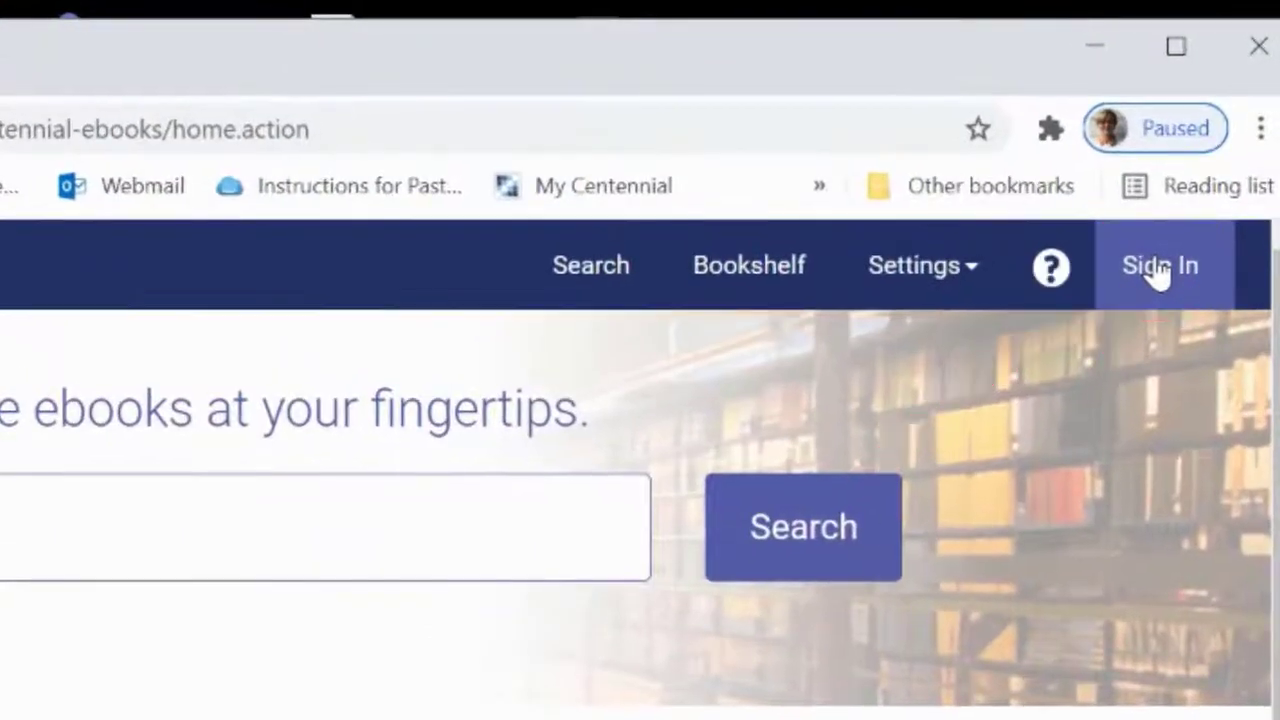
pyautogui.click(1160, 264)
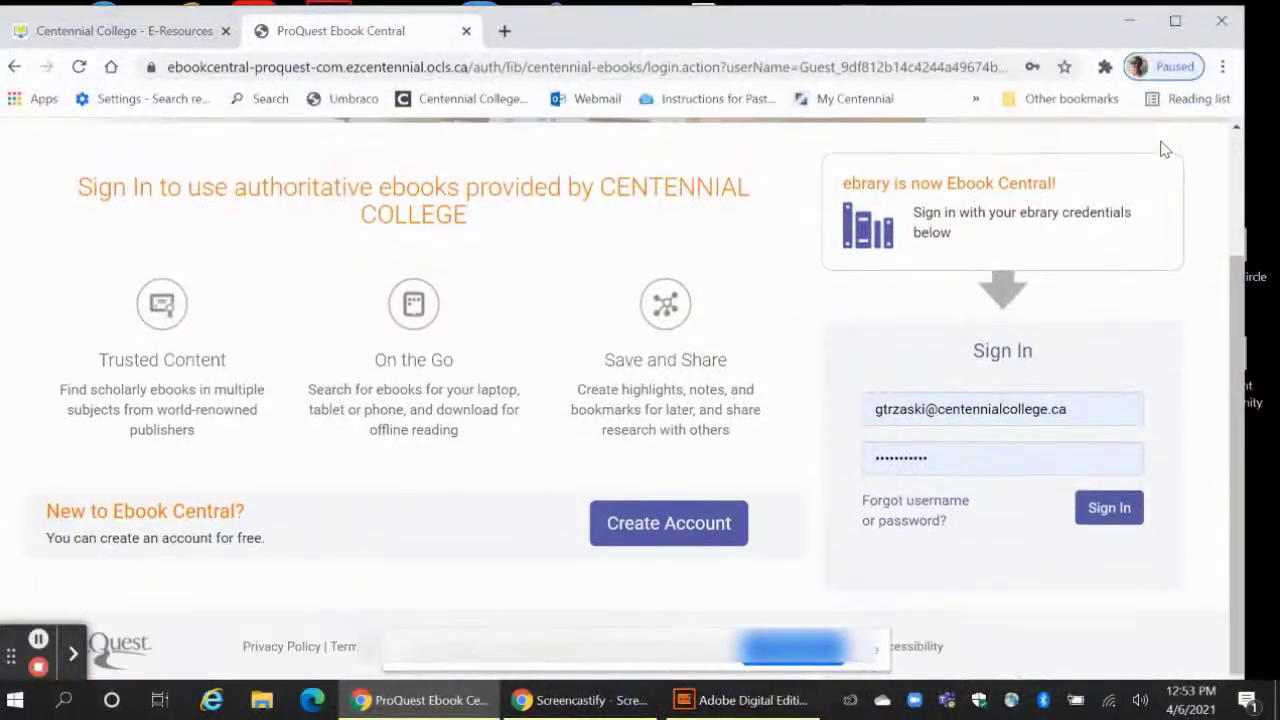
pyautogui.click(668, 524)
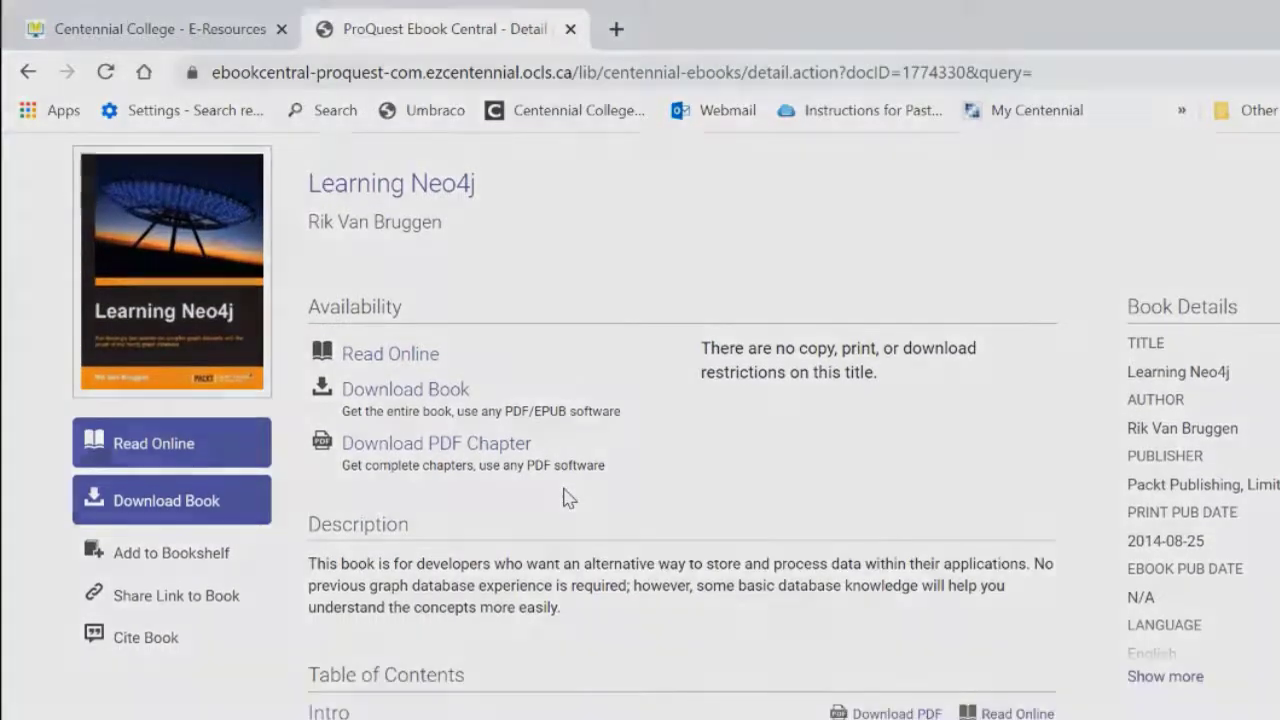
pyautogui.scroll(-3)
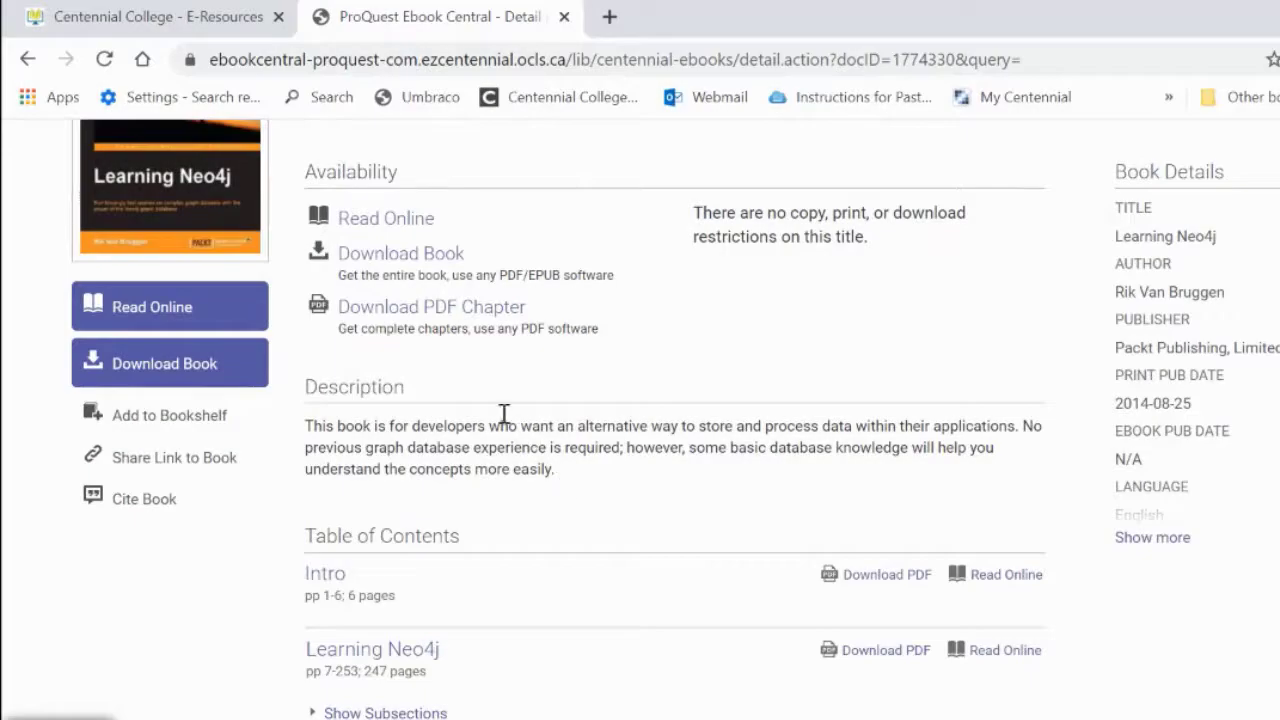
pyautogui.doubleClick(380, 536)
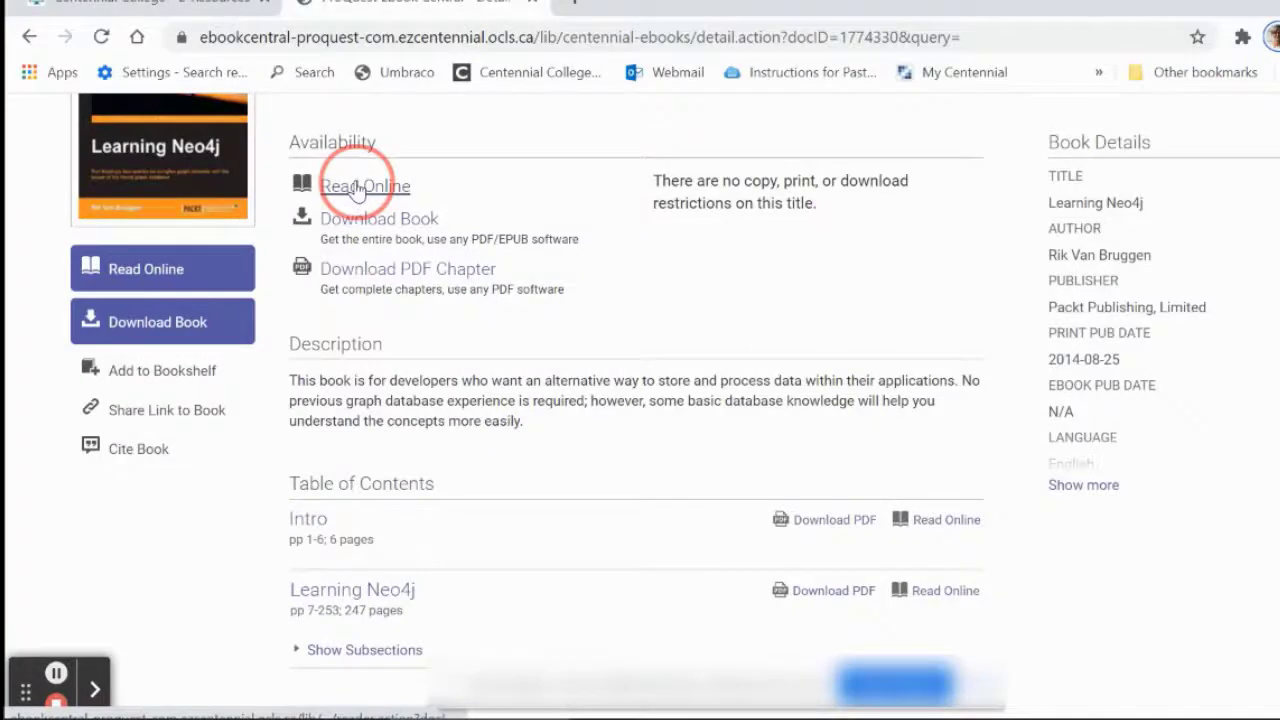
pyautogui.click(364, 186)
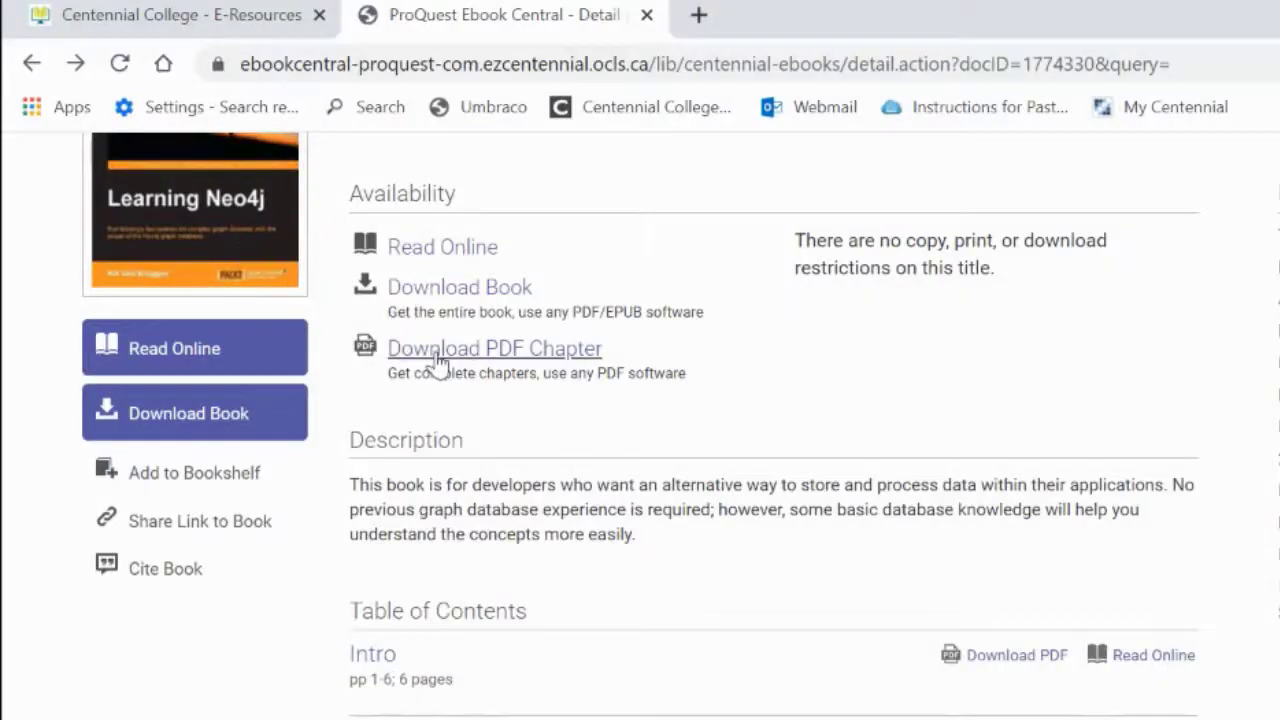
# Step: Download the 247-page Learning Neo4j chapter as a PDF, opening it in Acrobat
pyautogui.click(494, 348)
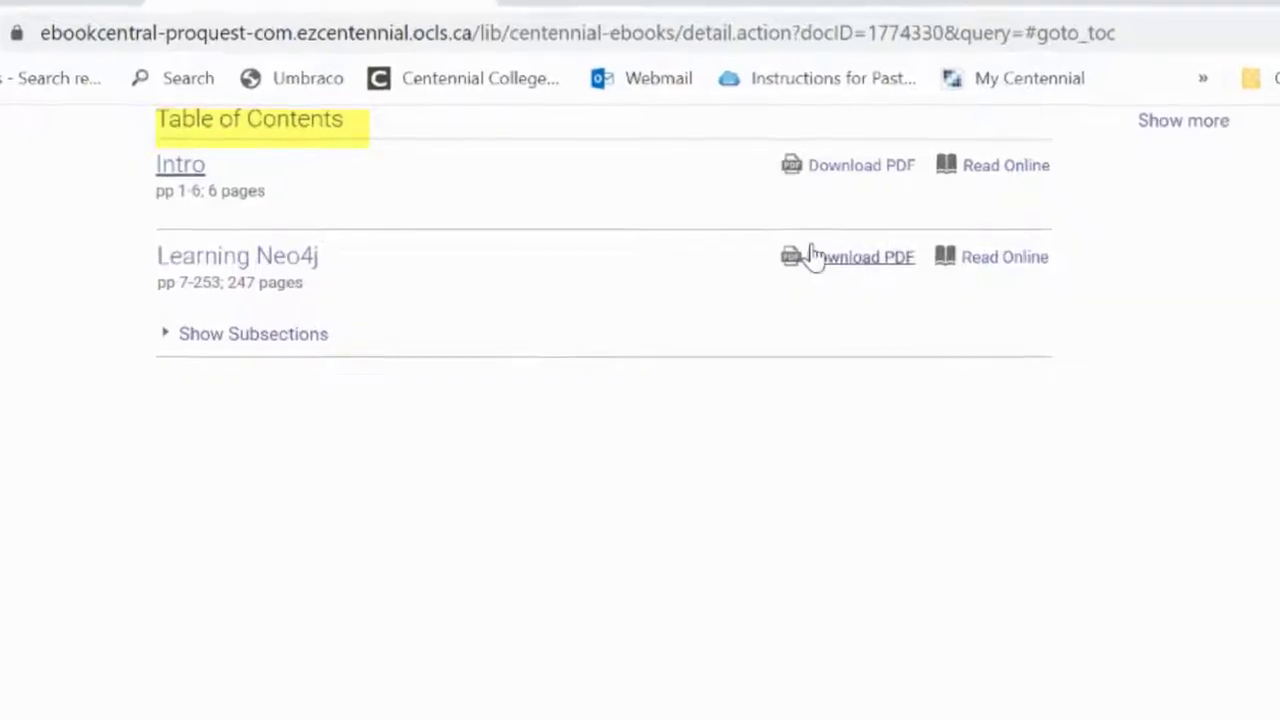
pyautogui.click(864, 256)
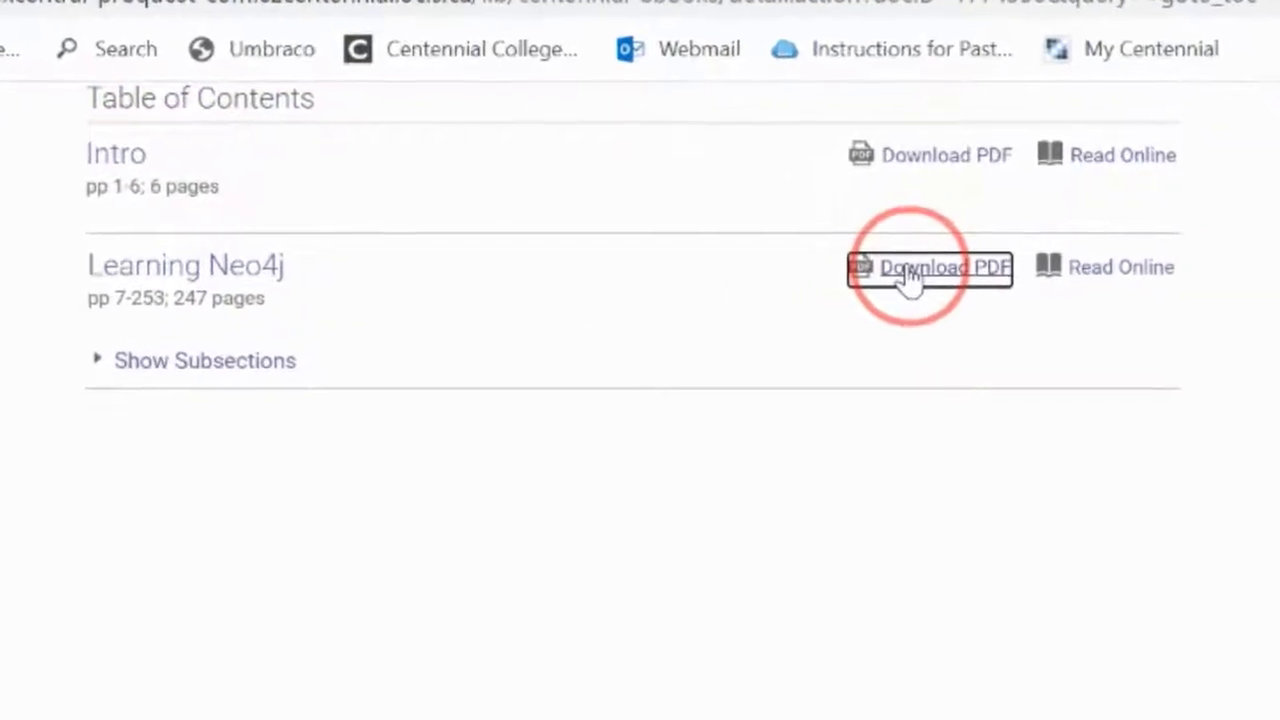
pyautogui.click(928, 268)
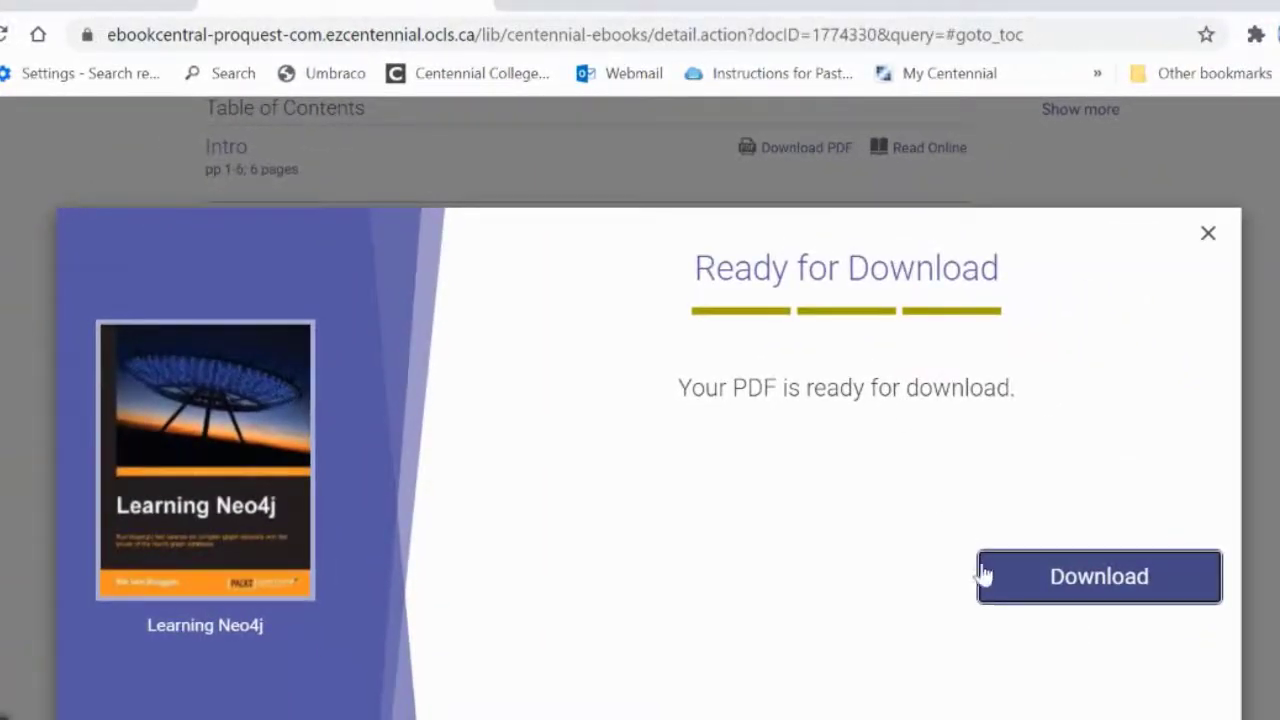
pyautogui.click(1098, 576)
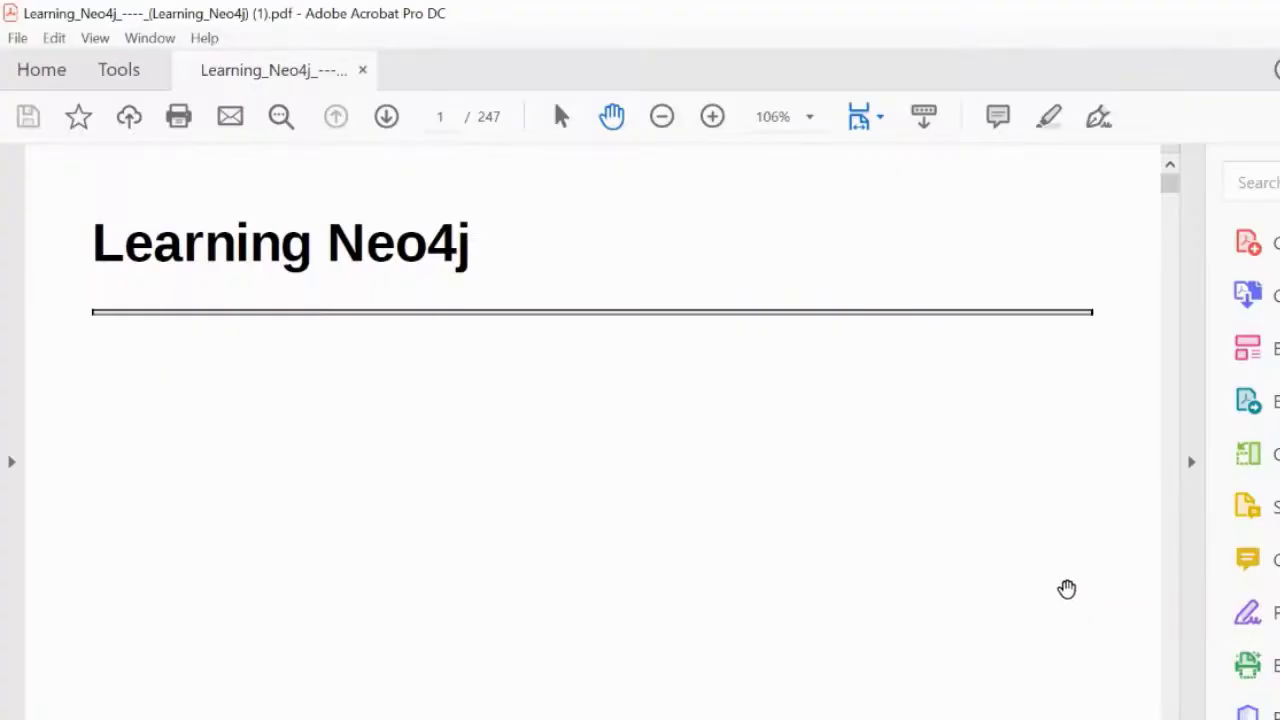
# Step: Scroll from the title page down to the copyright page of the chapter PDF
pyautogui.scroll(-3)
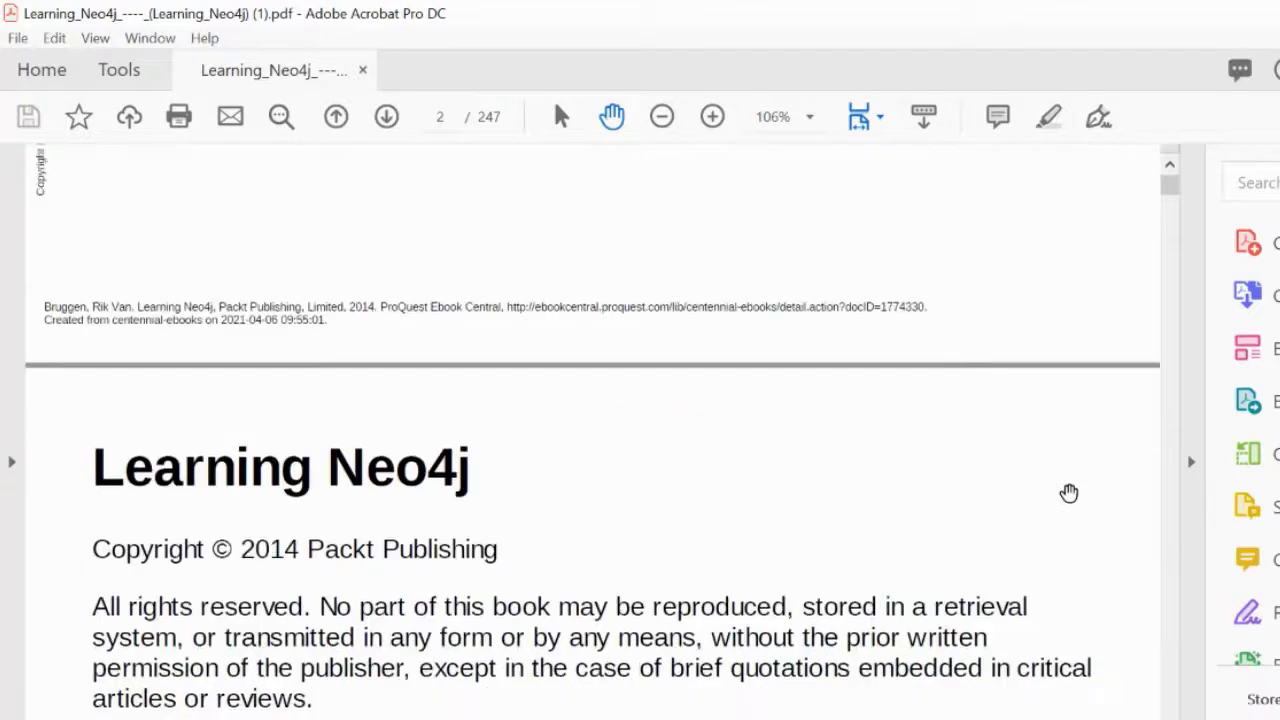
pyautogui.scroll(-3)
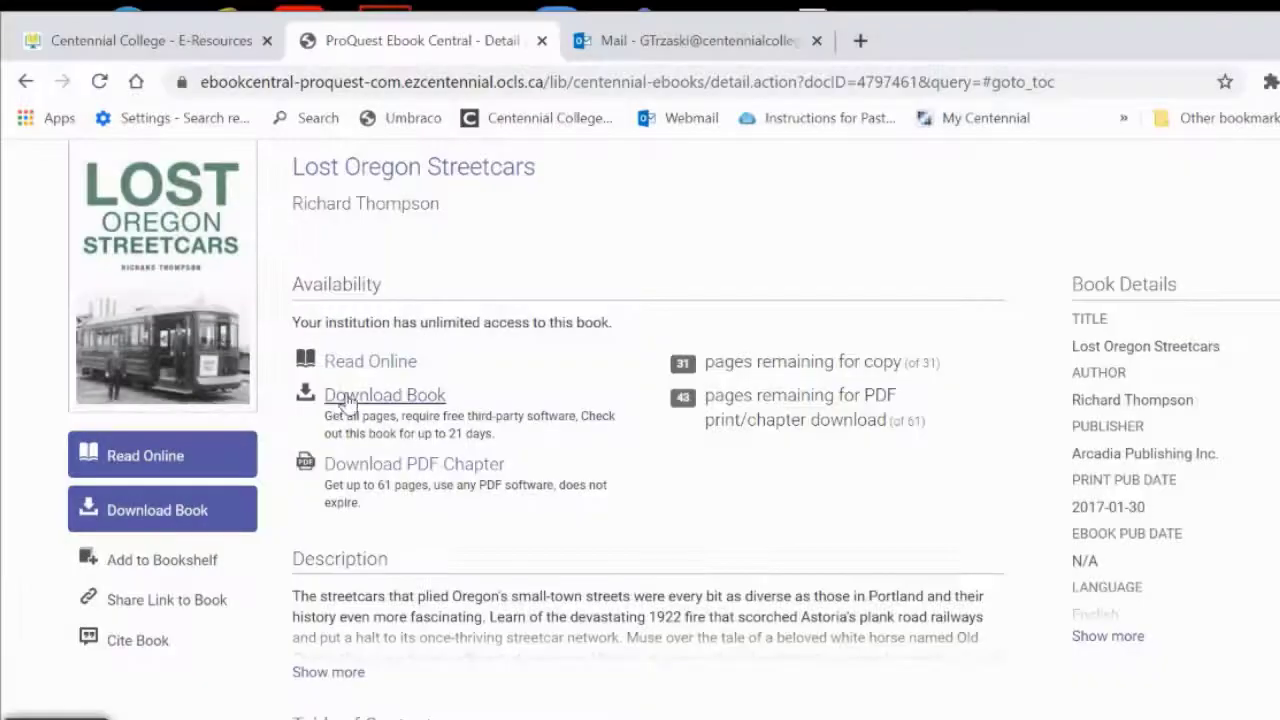
# Step: Start the full Lost Oregon Streetcars download with Android as the reading device
pyautogui.click(384, 394)
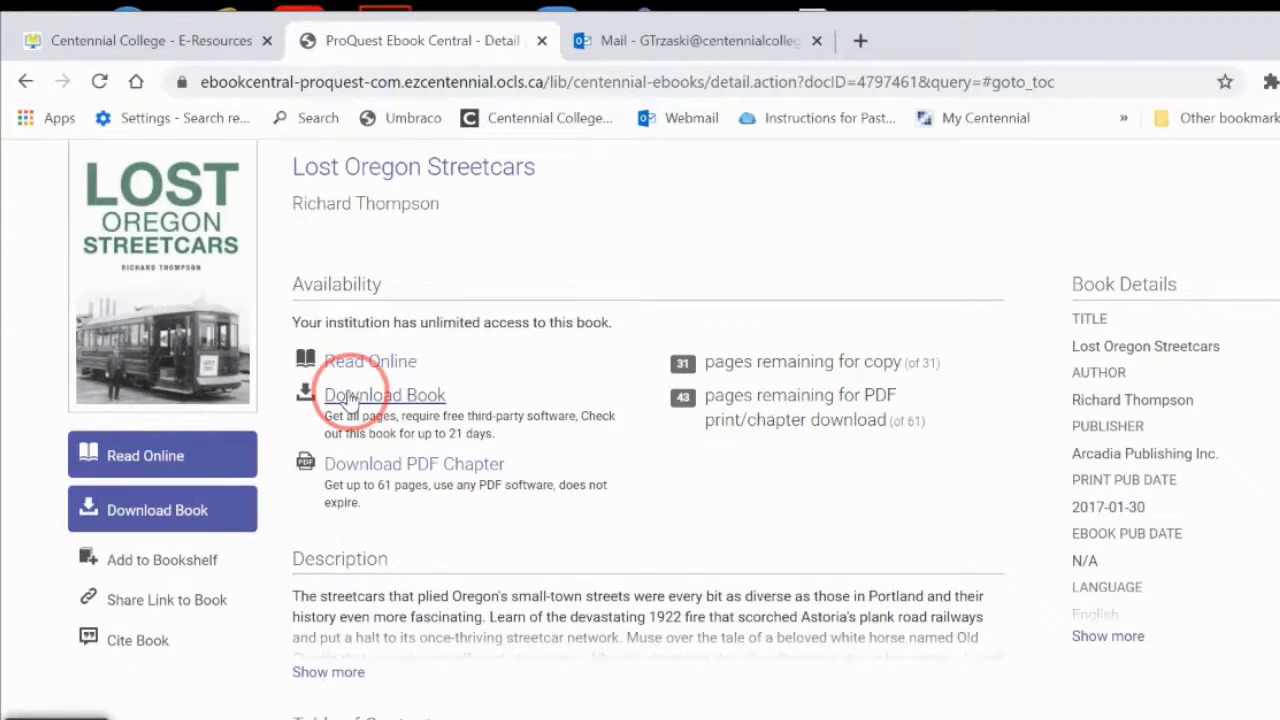
pyautogui.click(384, 394)
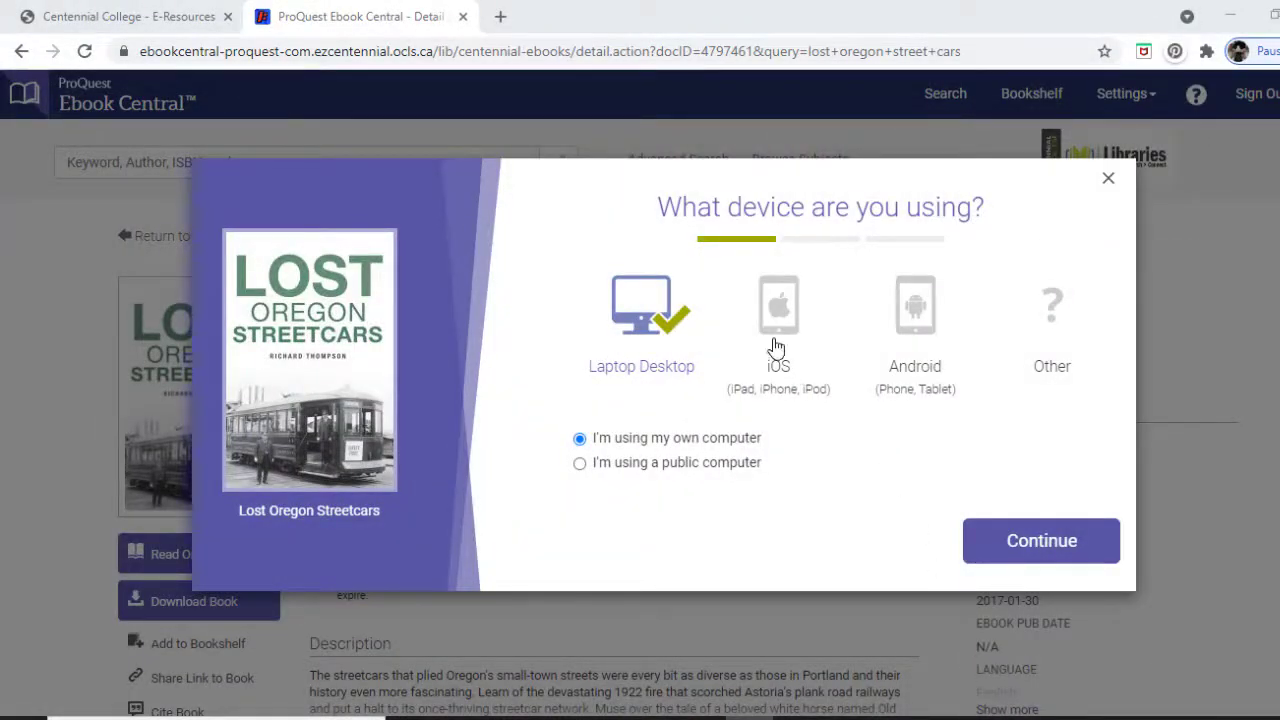
pyautogui.moveTo(930, 356)
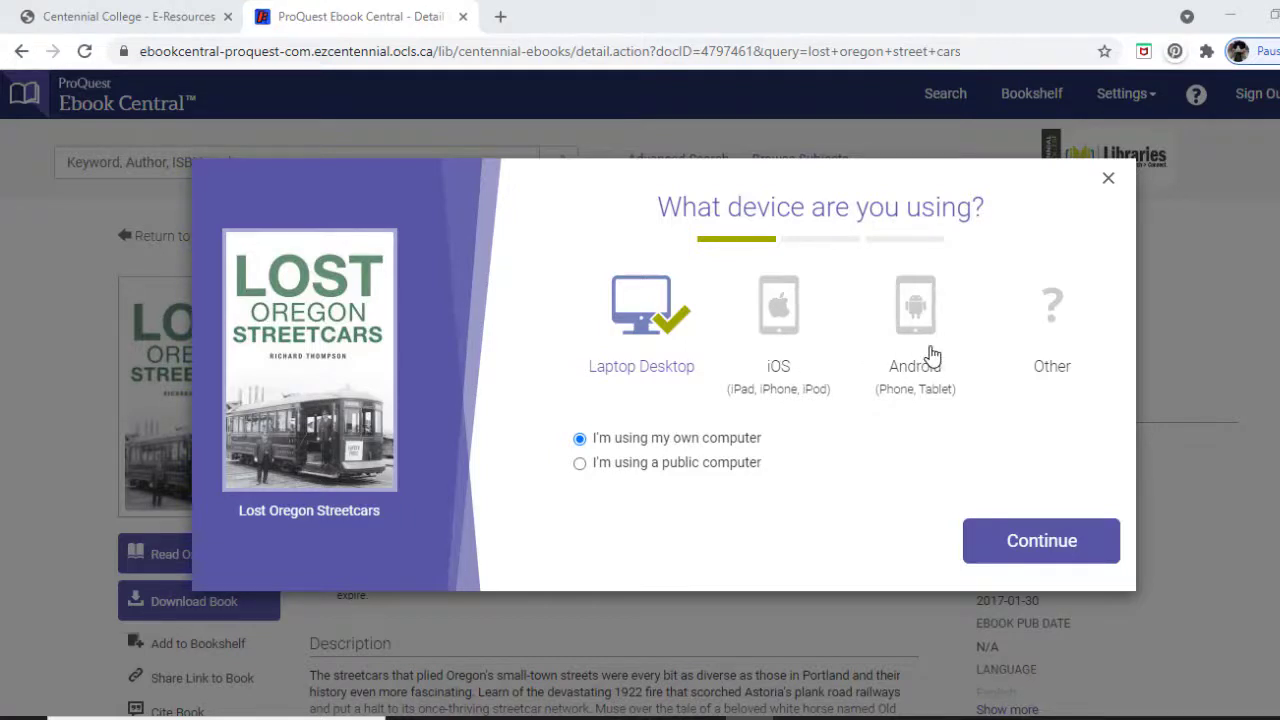
pyautogui.click(916, 304)
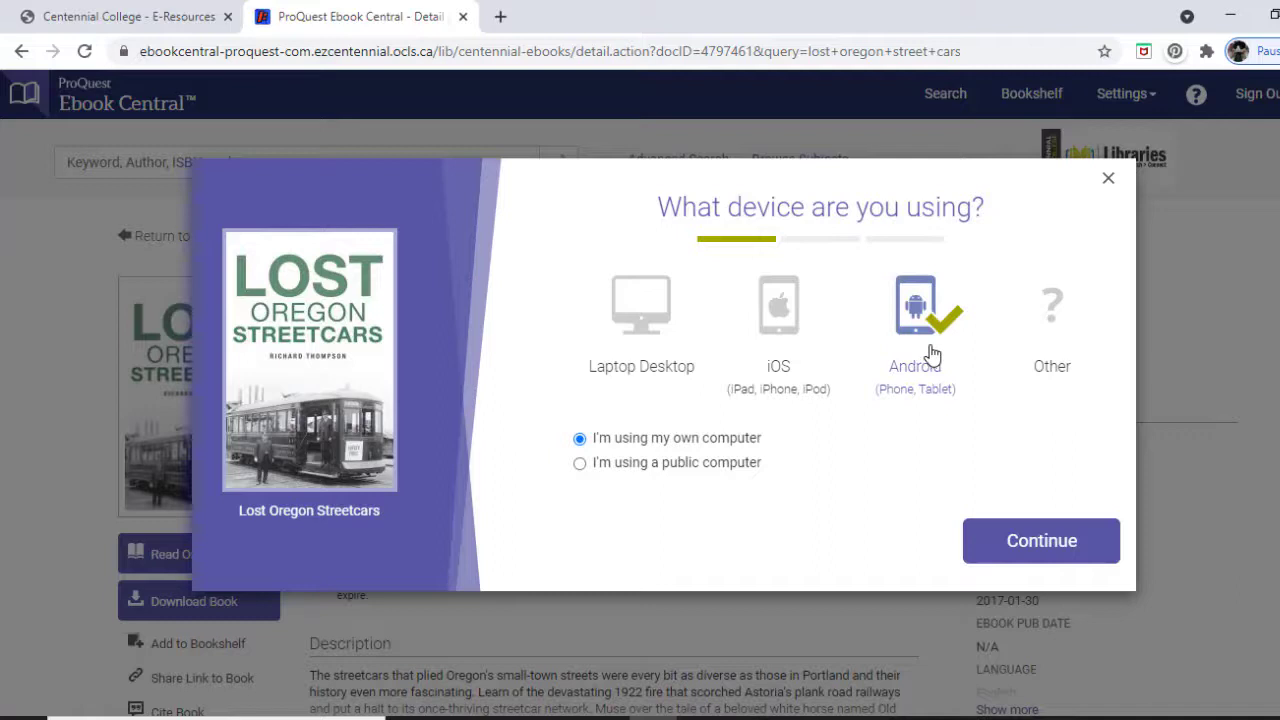
pyautogui.click(1040, 540)
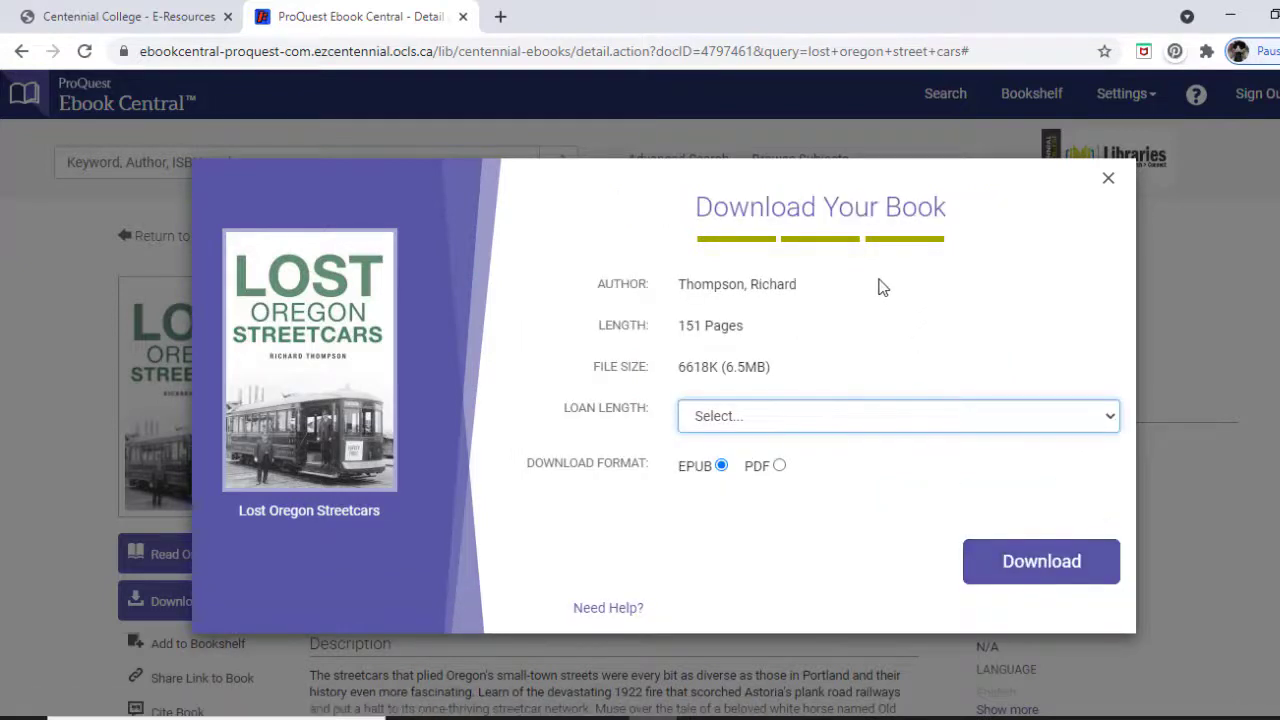
# Step: Choose a 7-day loan length for the borrowed book
pyautogui.click(896, 414)
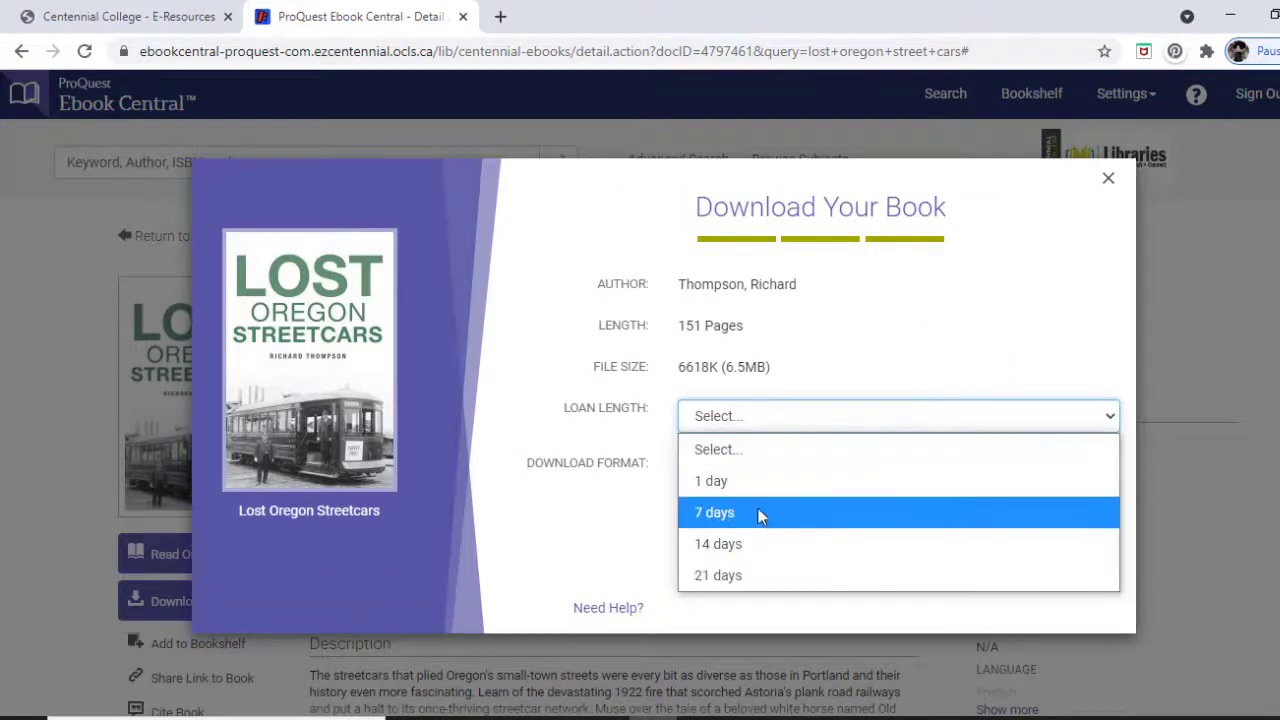
pyautogui.click(718, 576)
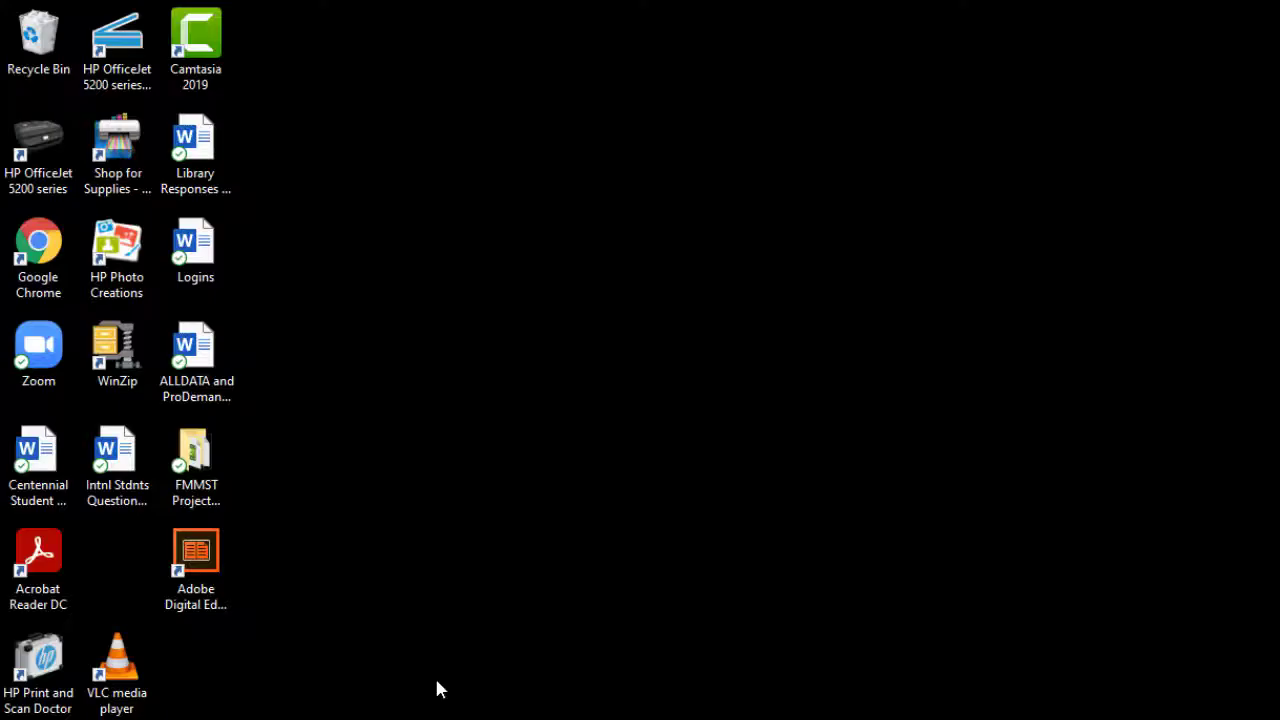
# Step: Launch Adobe Digital Editions and authorize the computer without a vendor ID
pyautogui.doubleClick(196, 564)
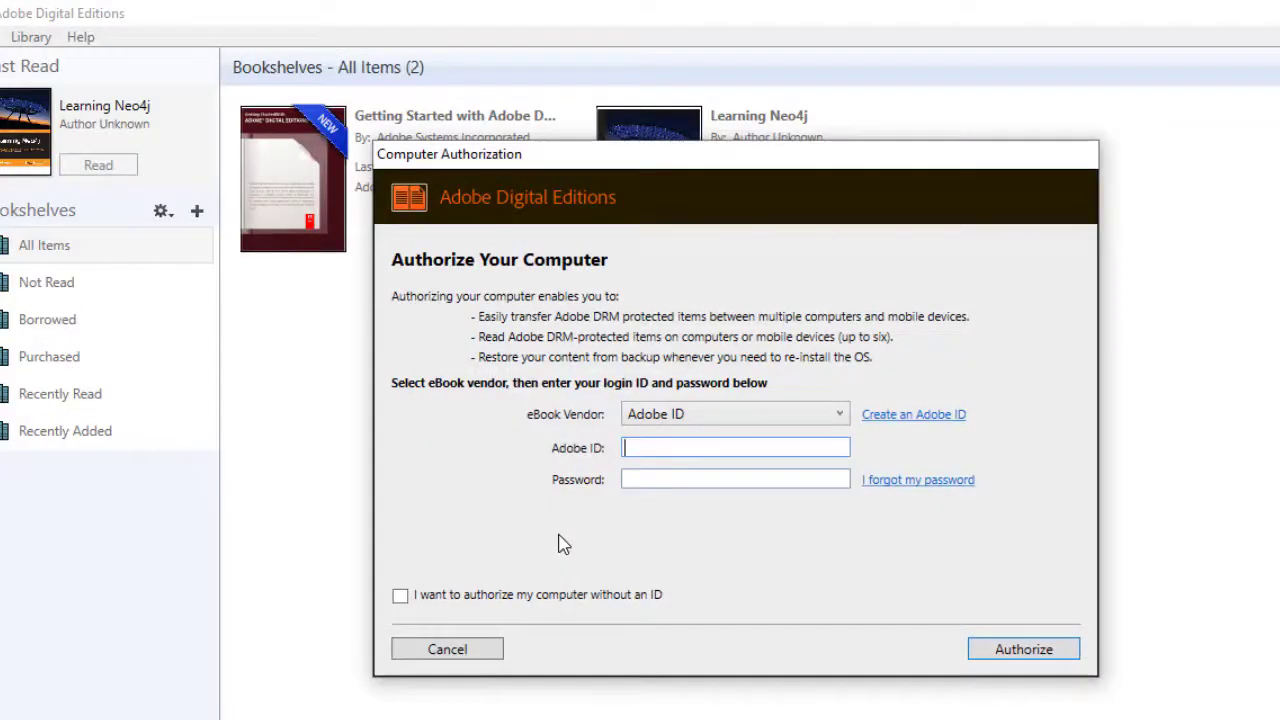
pyautogui.click(400, 594)
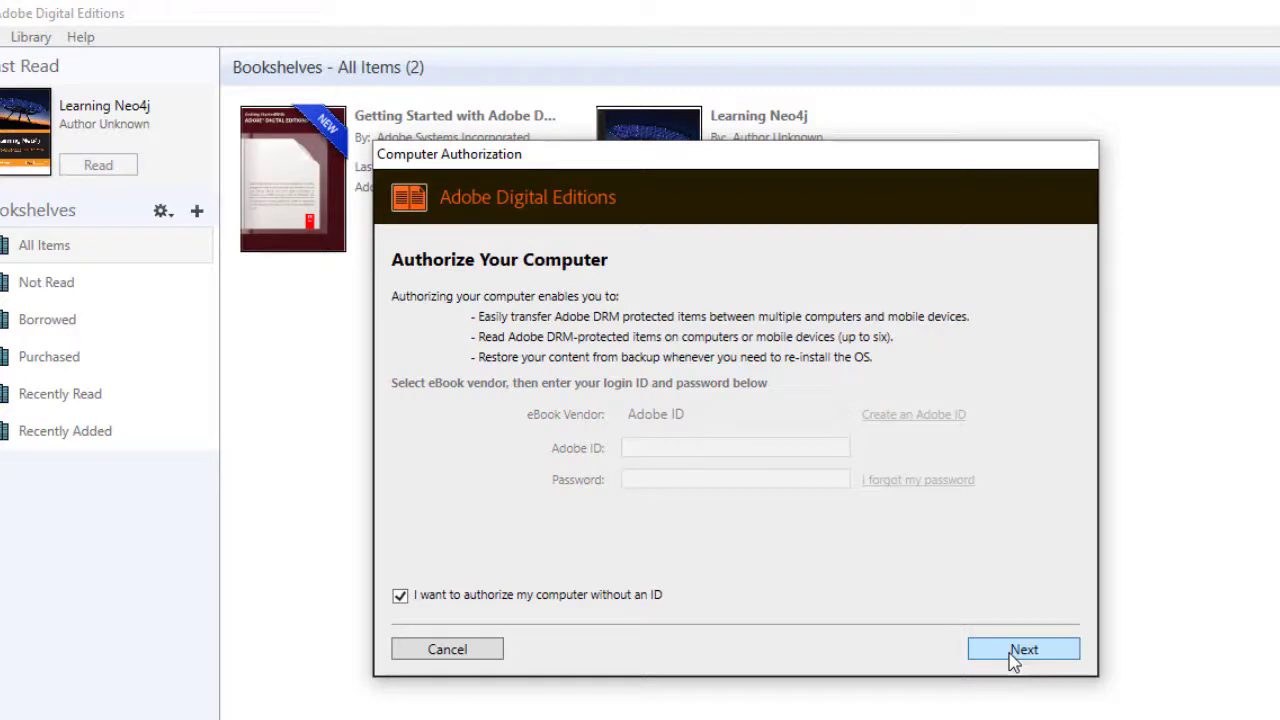
pyautogui.click(1024, 648)
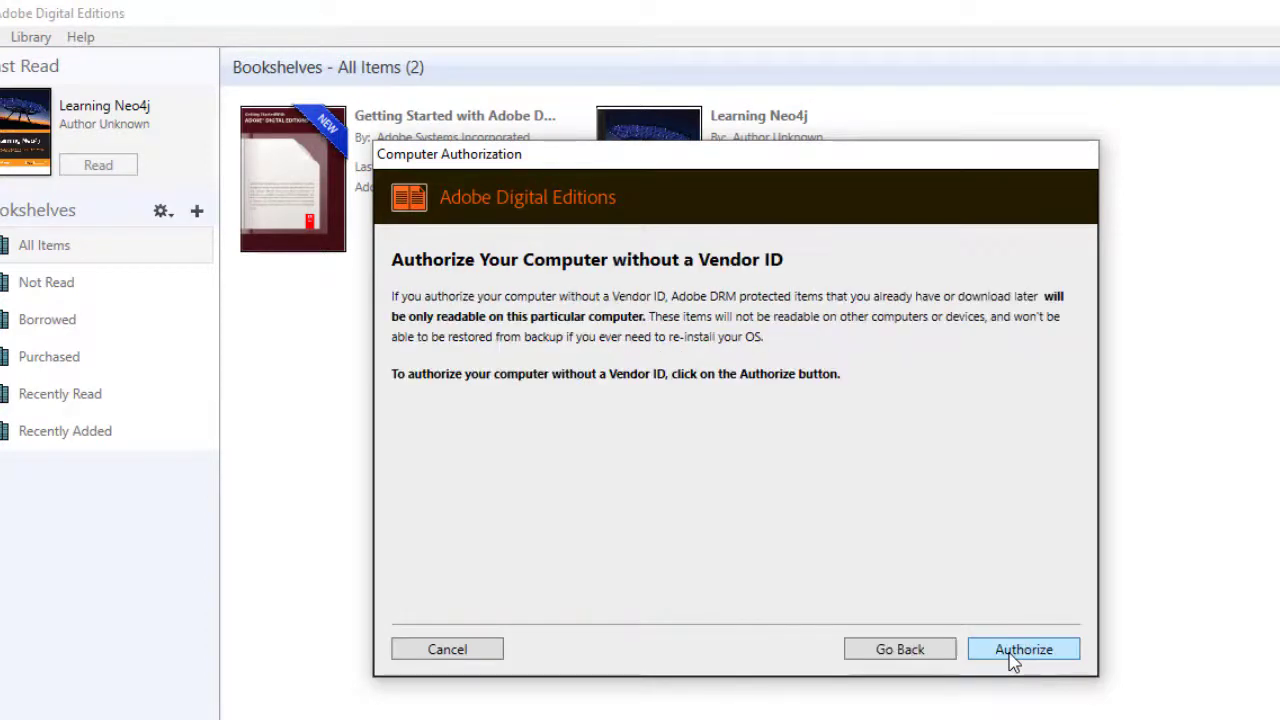
pyautogui.click(1024, 648)
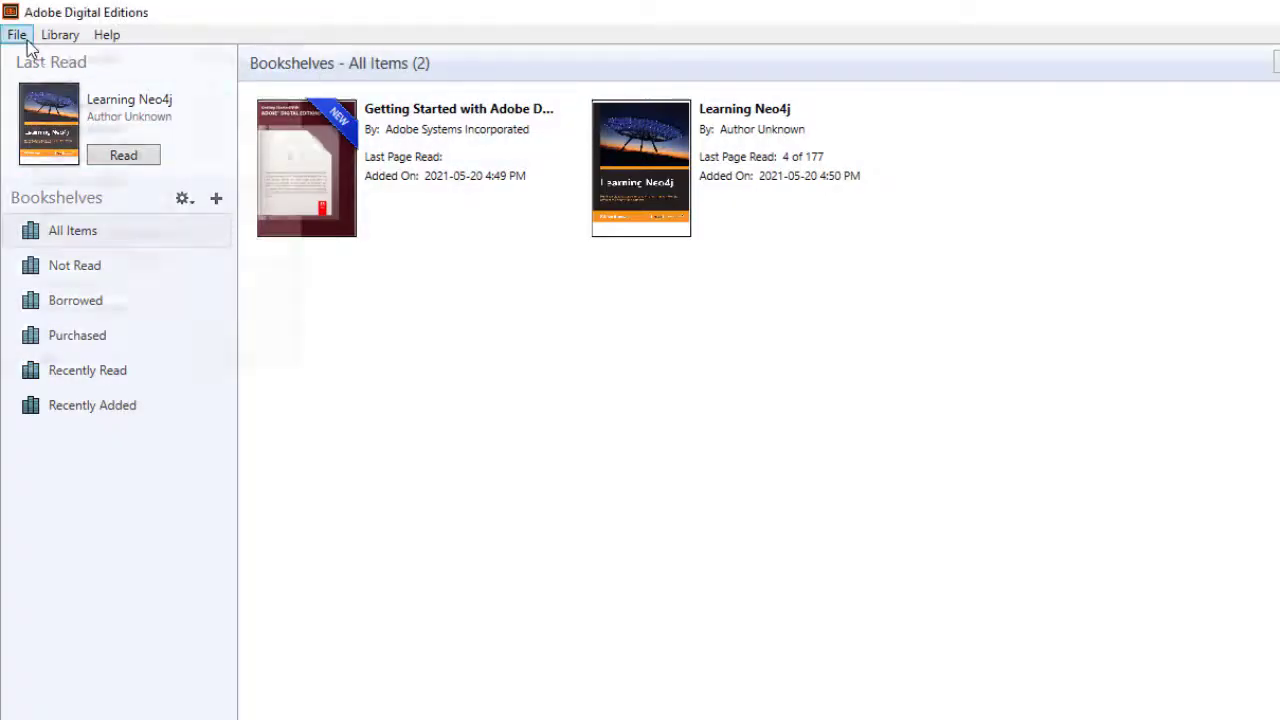
# Step: Add the 5208141 Adobe Content Server Message file, opening A Practical Guide to Ethics in Public Relations
pyautogui.click(16, 34)
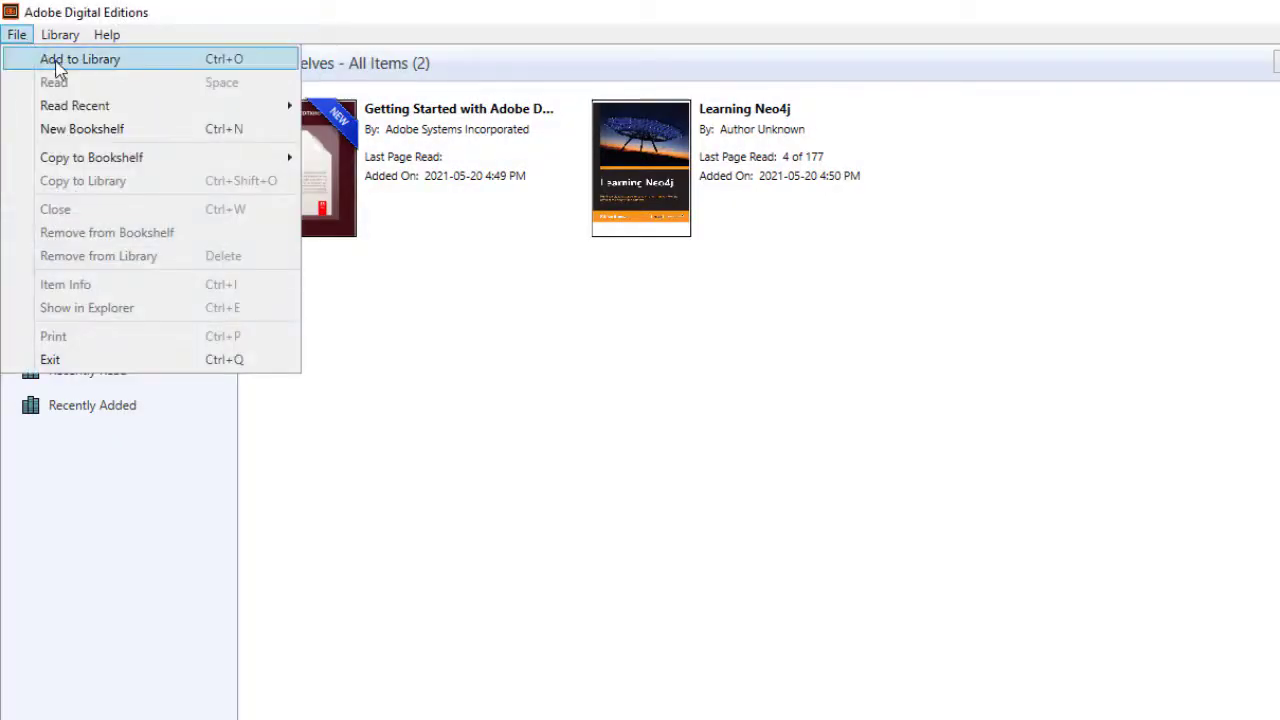
pyautogui.click(80, 60)
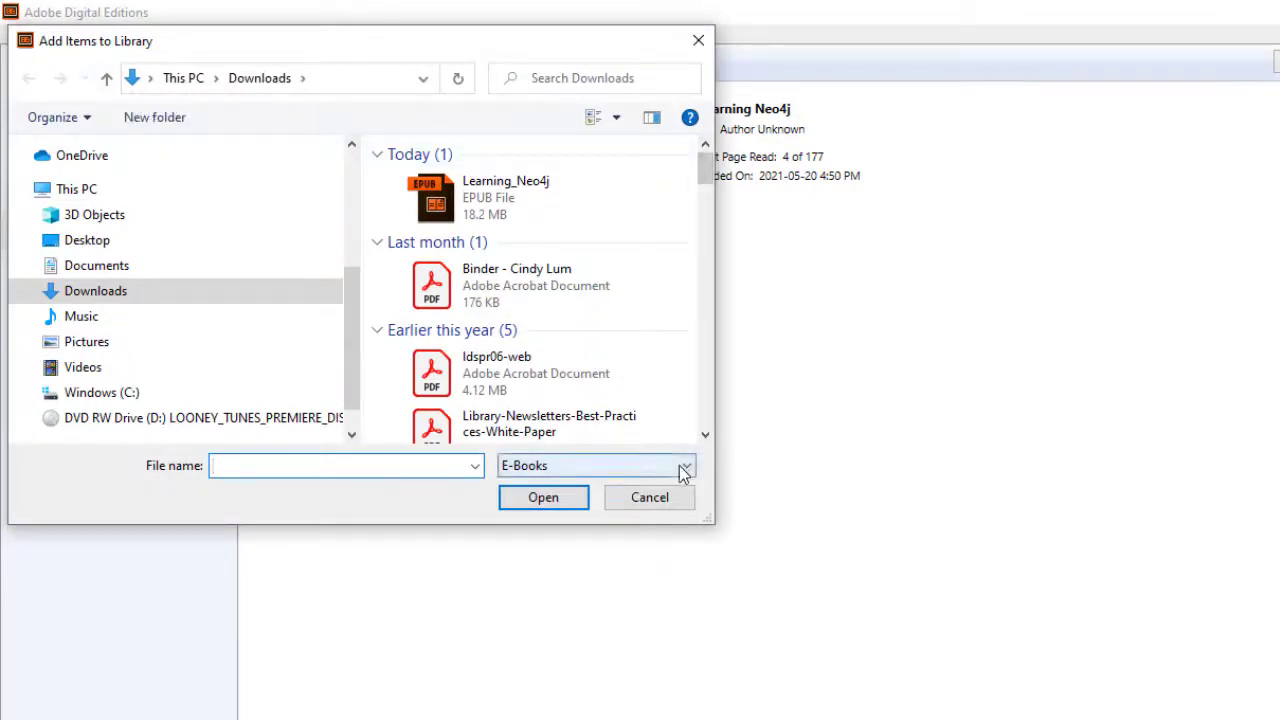
pyautogui.click(684, 464)
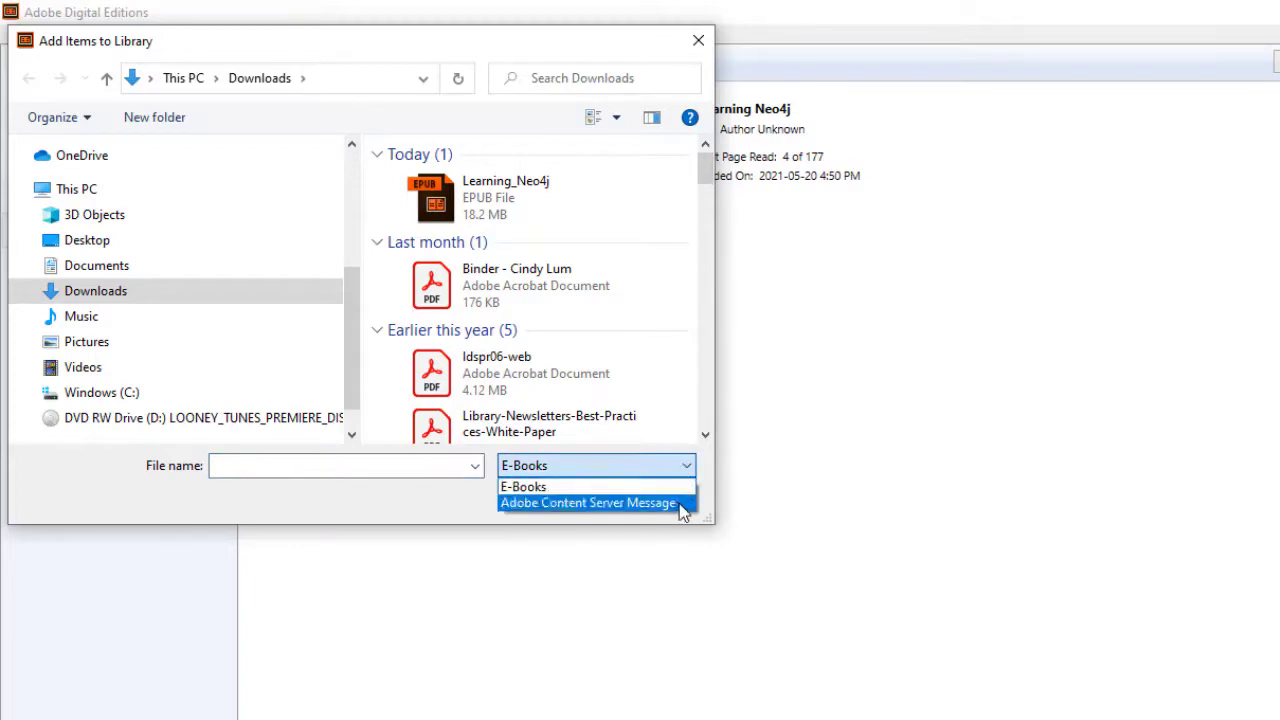
pyautogui.click(588, 502)
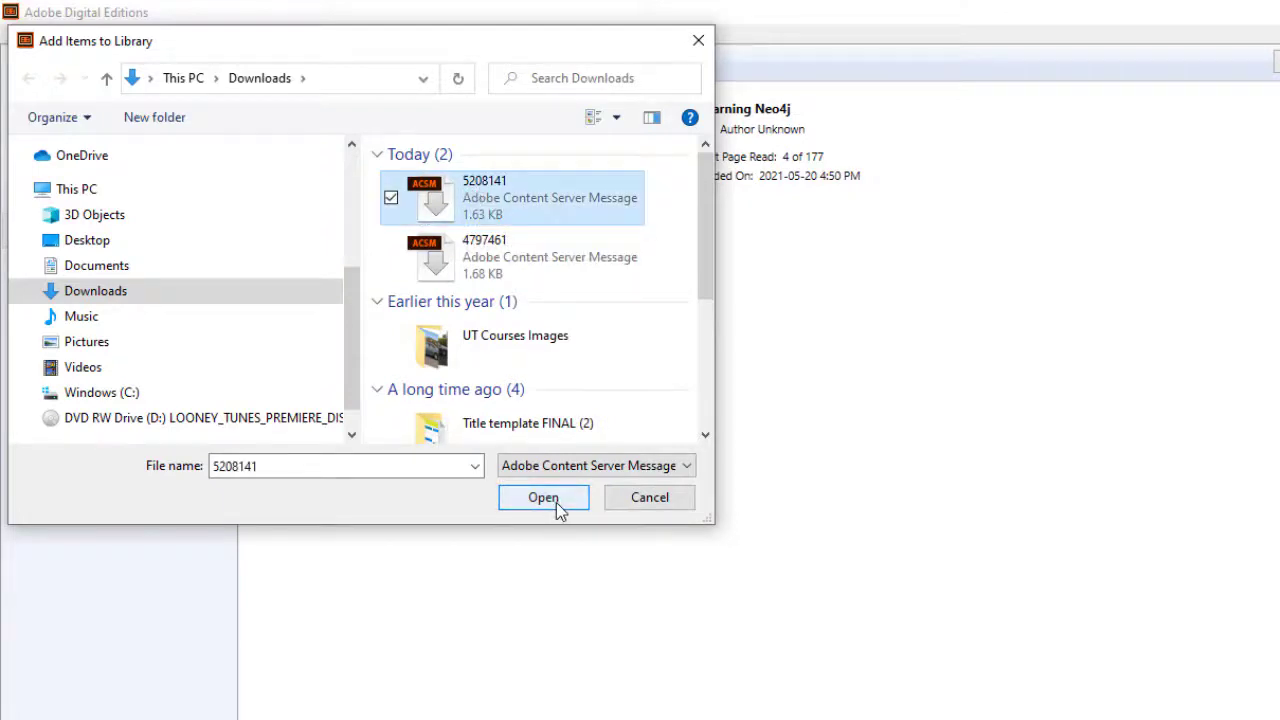
pyautogui.click(544, 496)
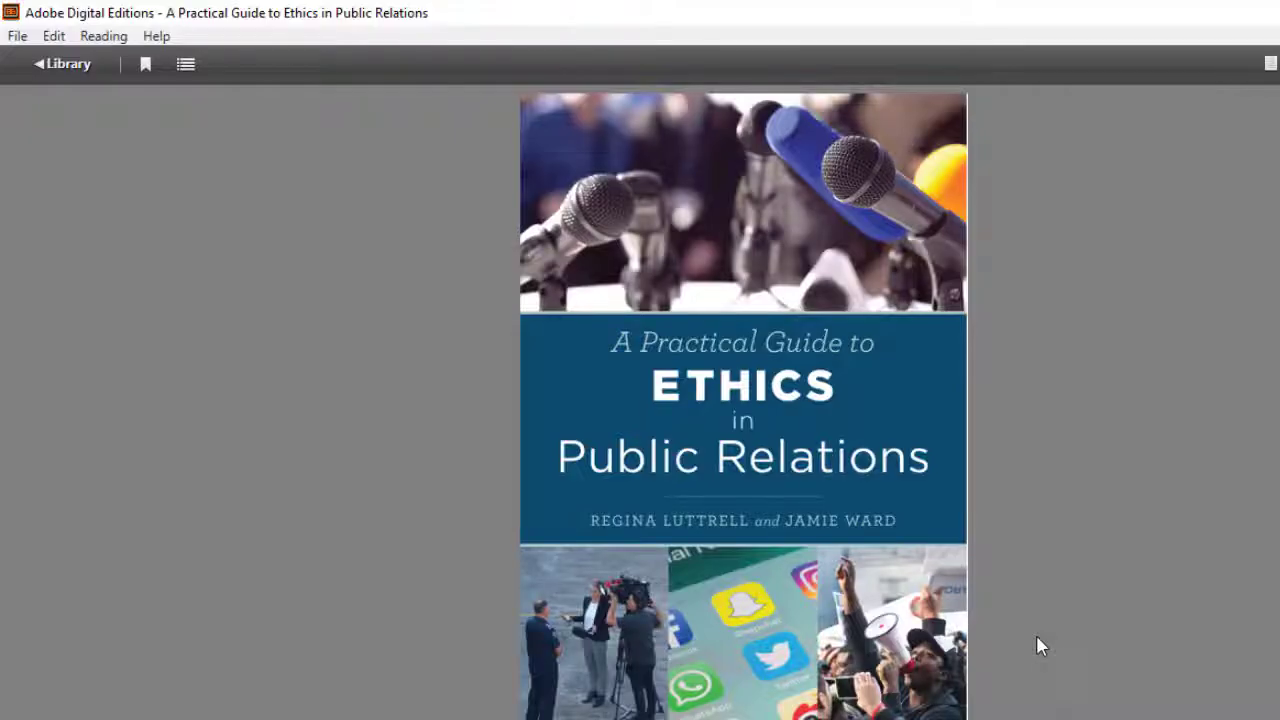
pyautogui.moveTo(1218, 212)
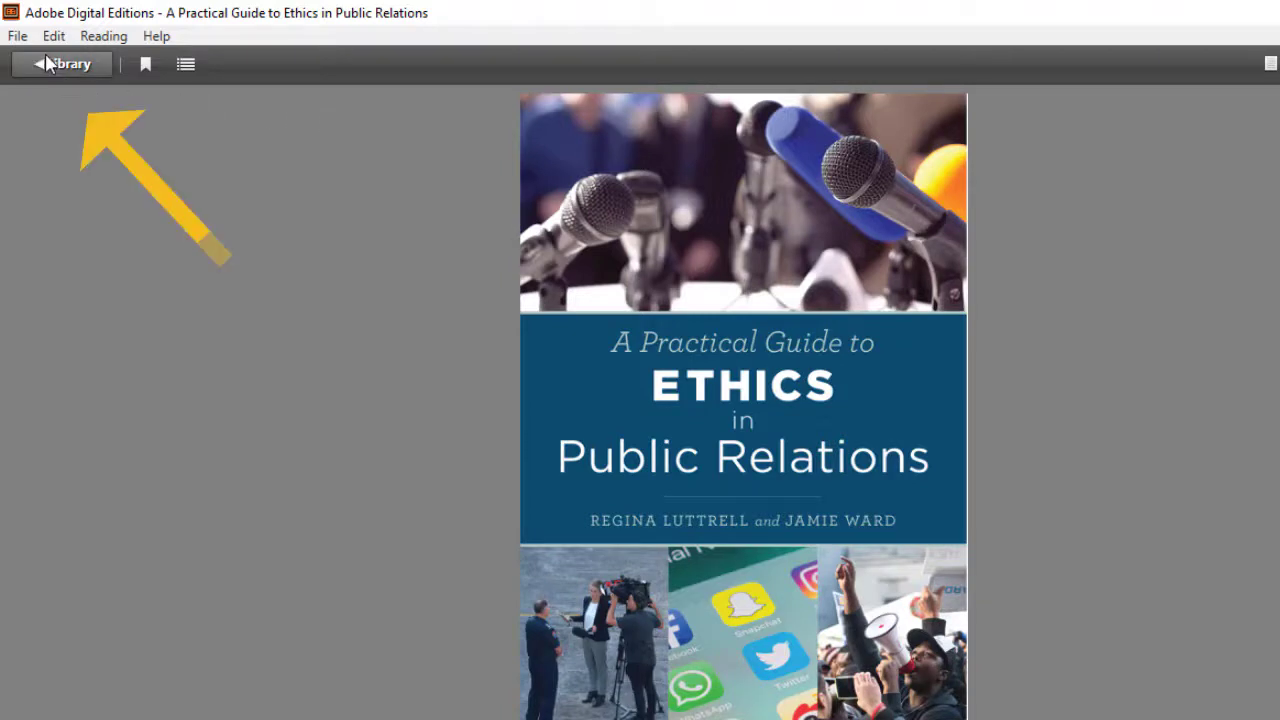
# Step: Return from the Ethics in Public Relations reader to the library shelf
pyautogui.click(62, 64)
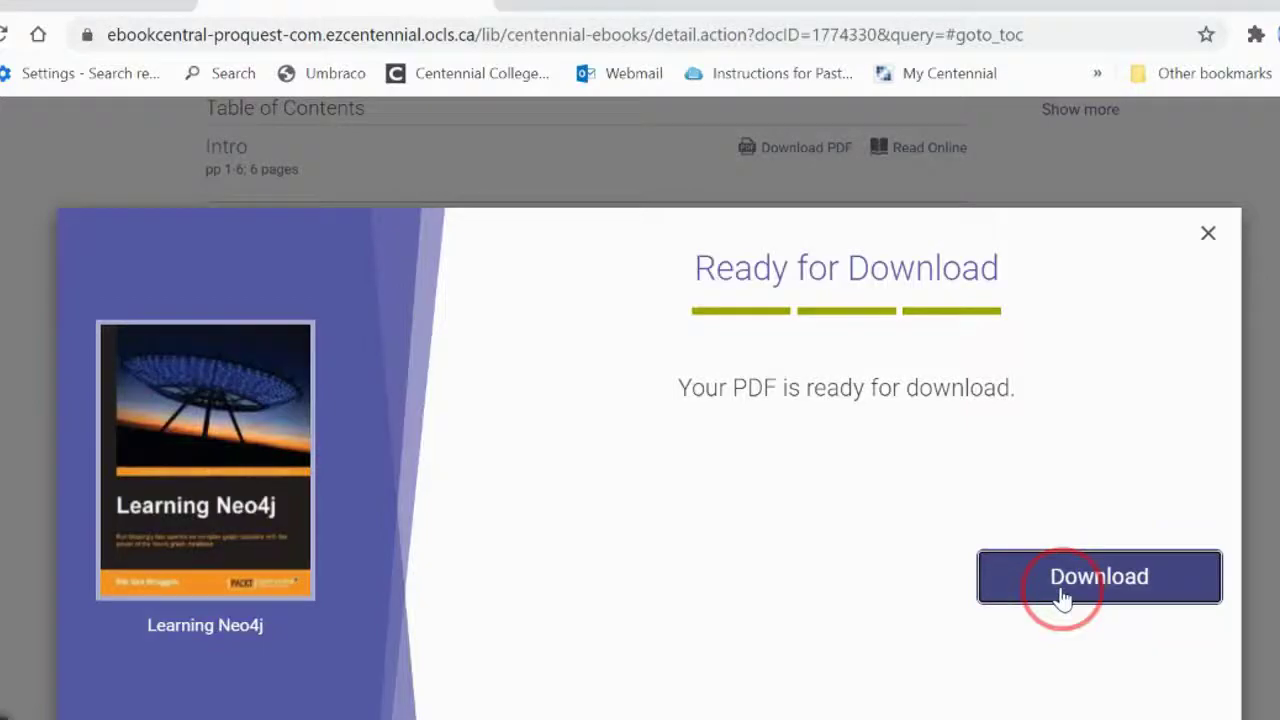
pyautogui.click(1098, 576)
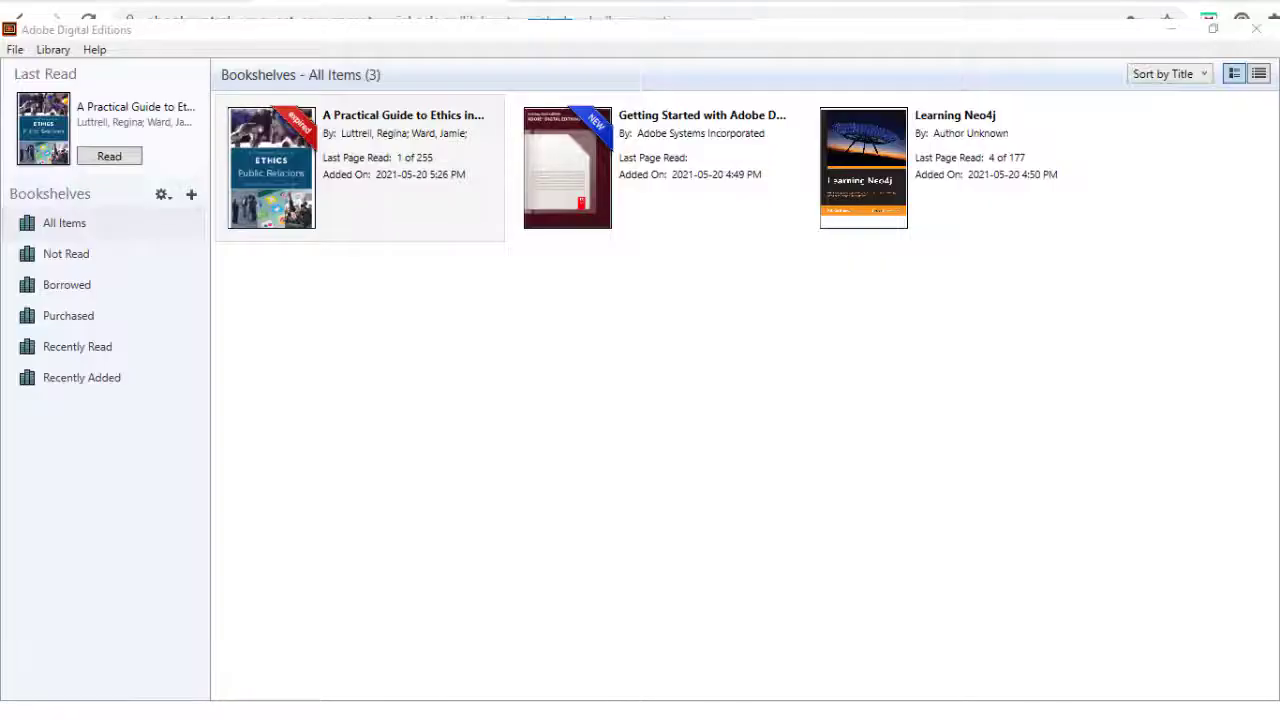